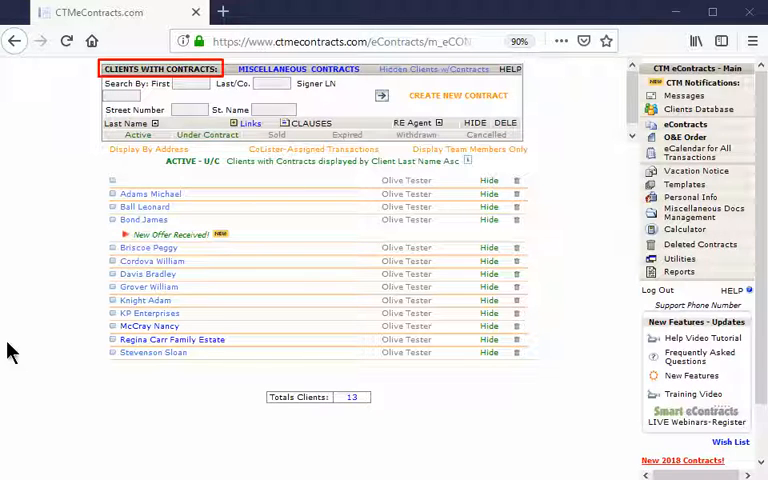
Step: Open the KP Enterprises client's contracts and begin emailing them
click(149, 313)
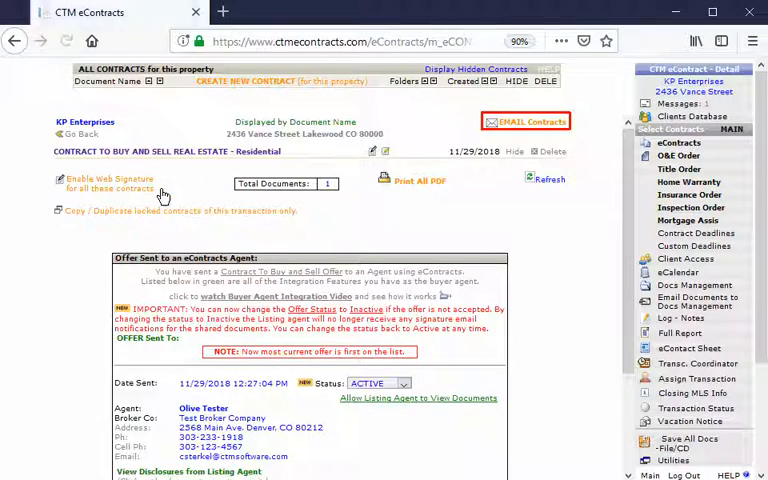
click(524, 121)
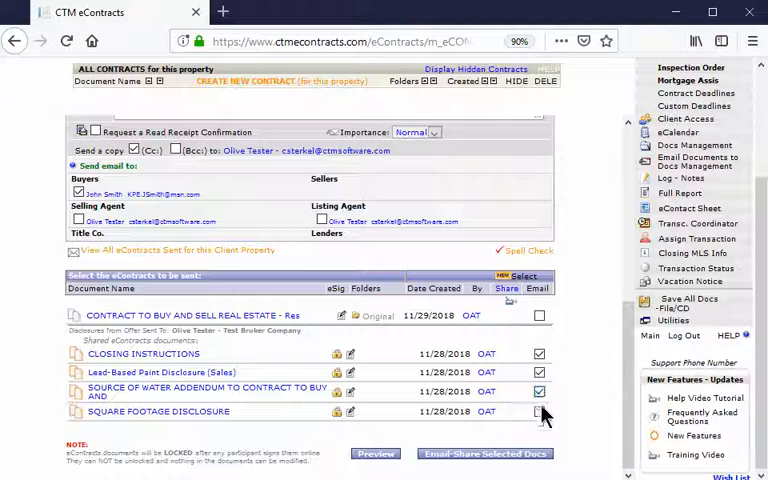
Step: Tick the last Email checkbox and review the 'Here are the Disclosures' message
click(485, 453)
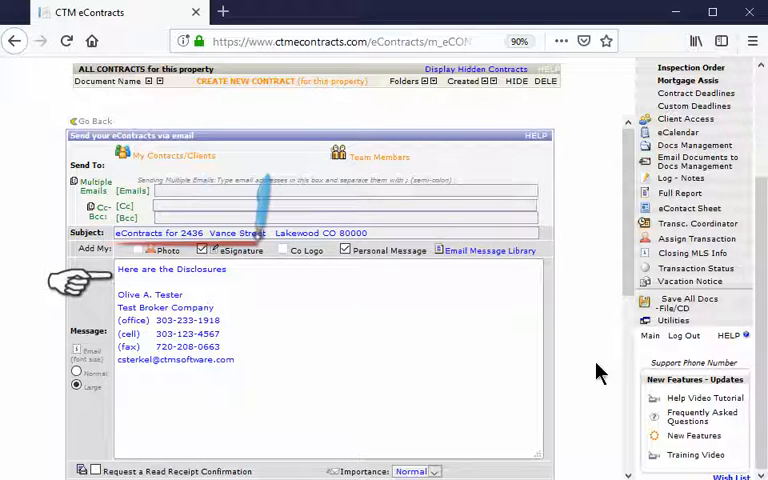
scroll(down, 3)
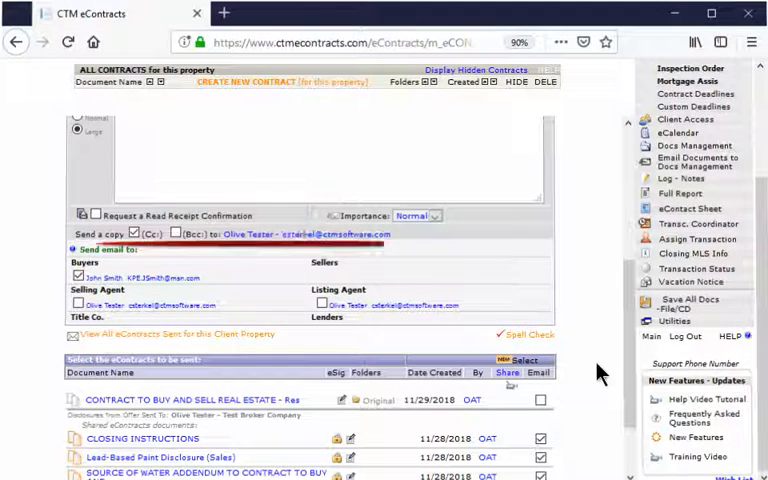